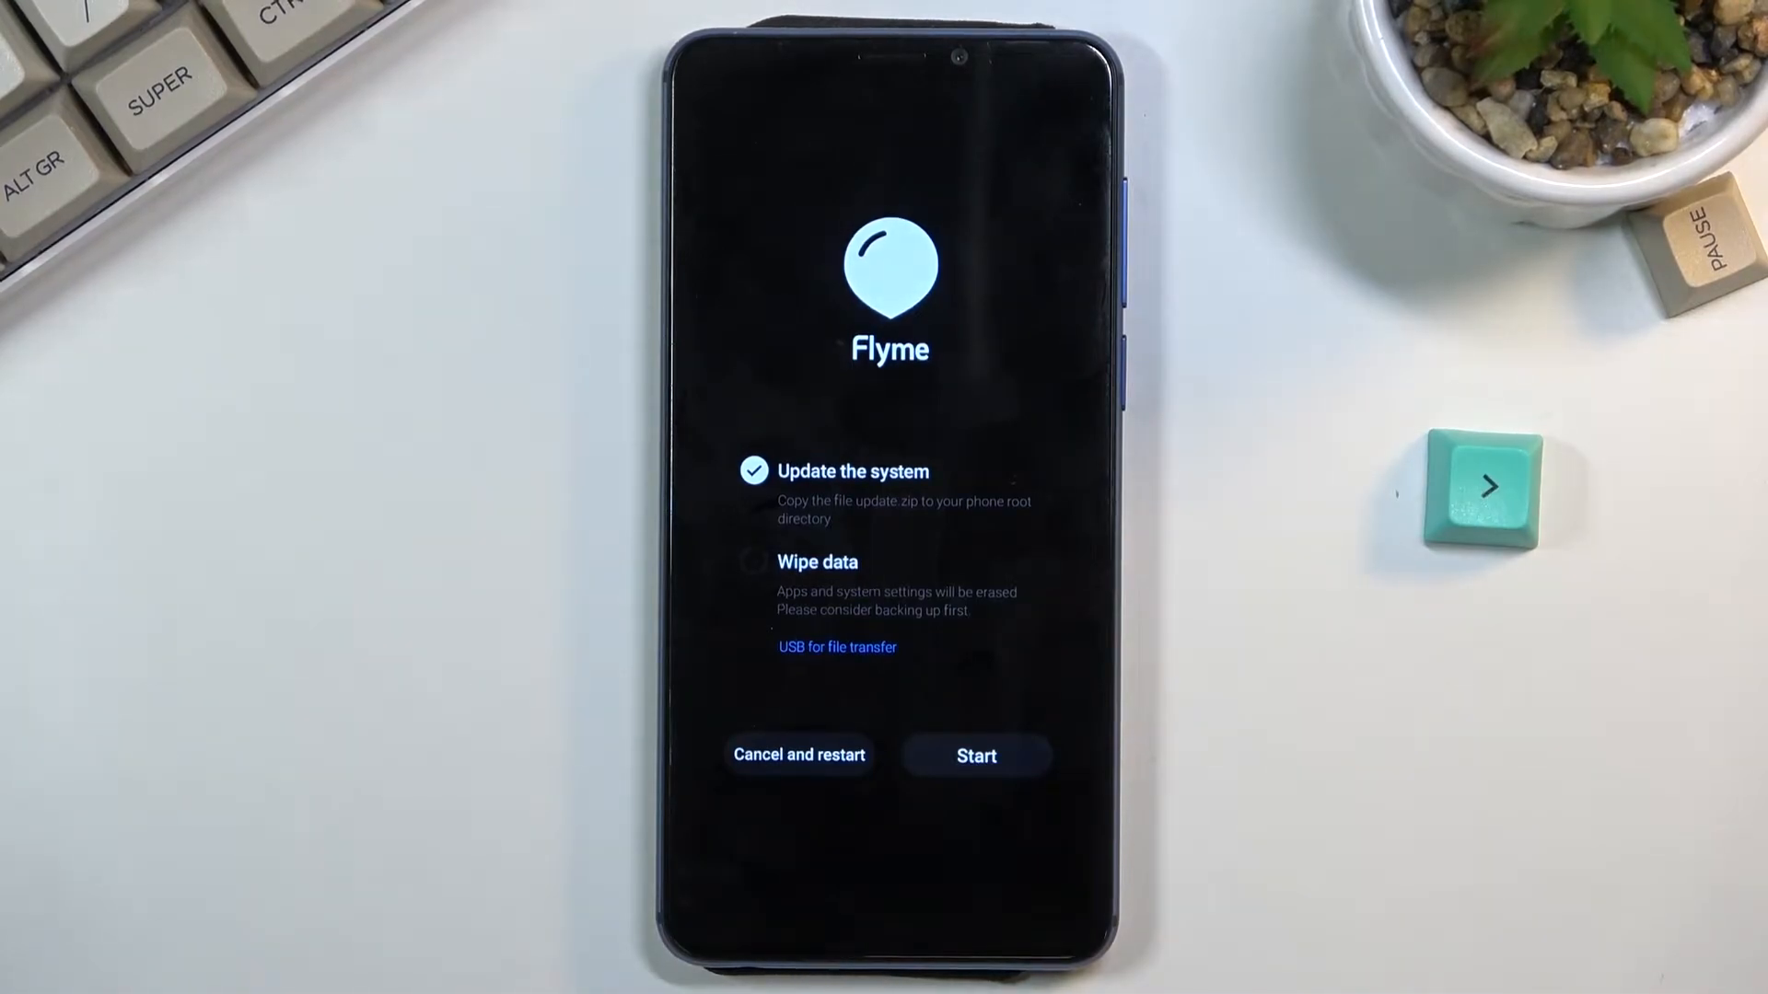
- Select Wipe data as the only checked option and start the wipe
left_click(753, 562)
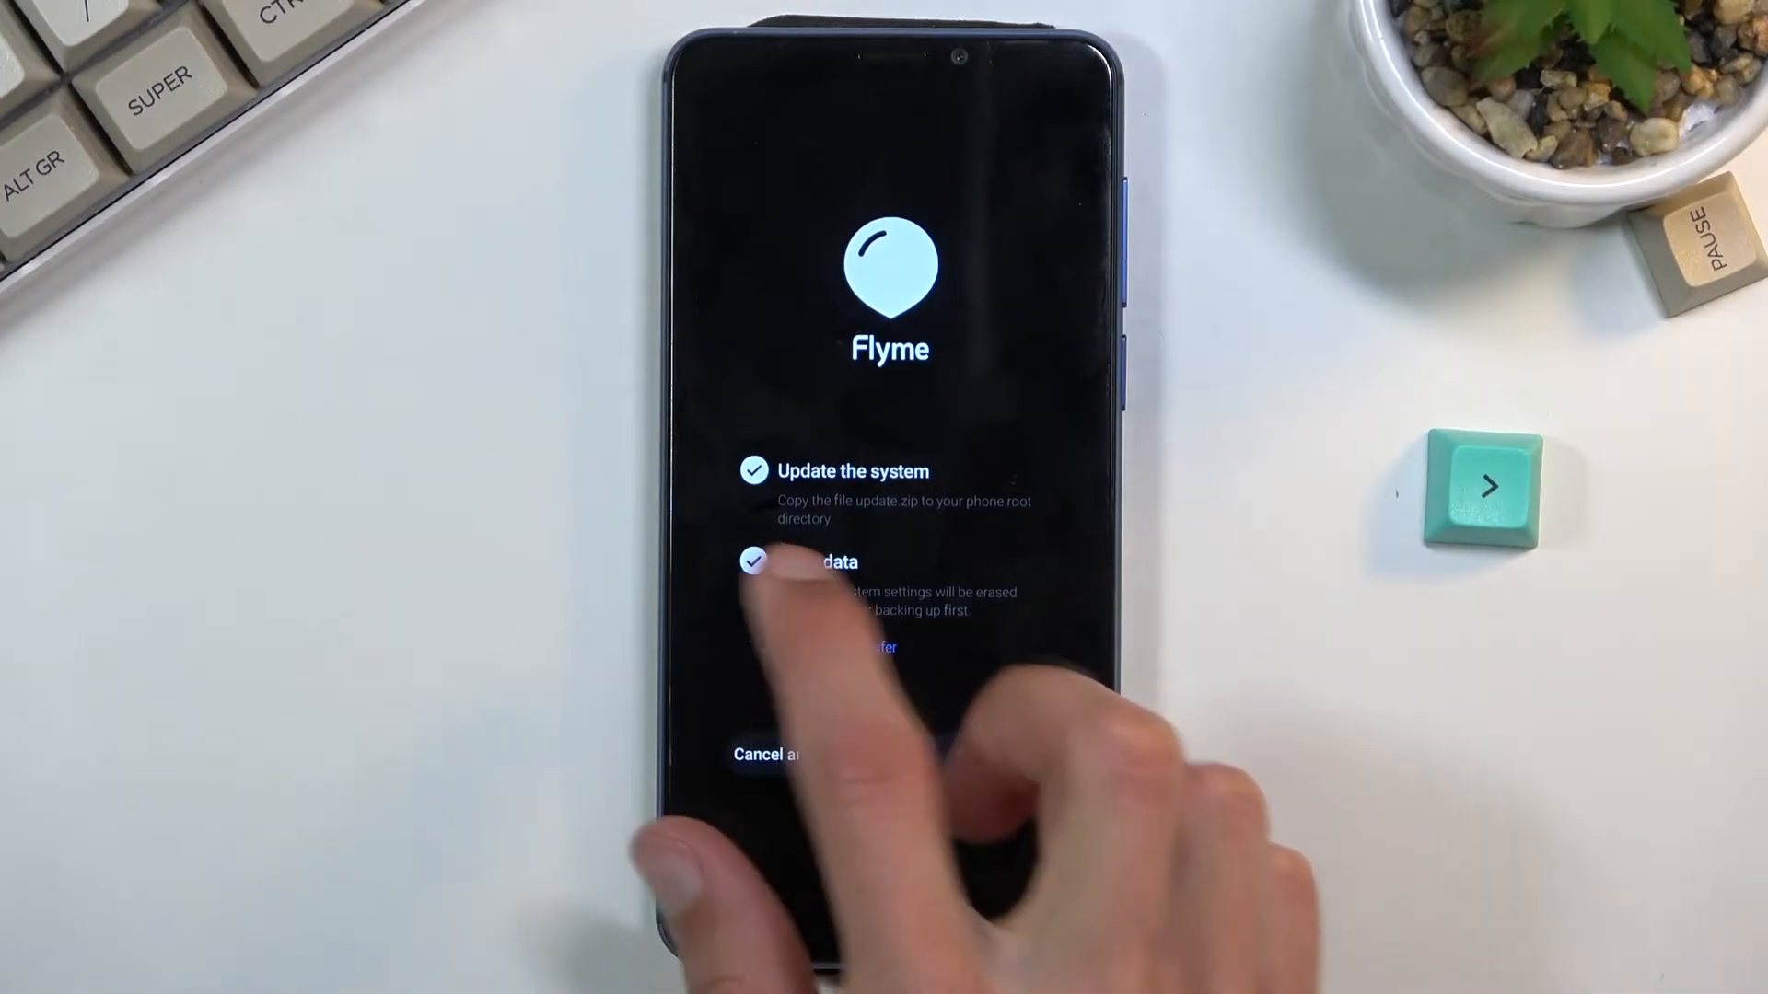
left_click(753, 469)
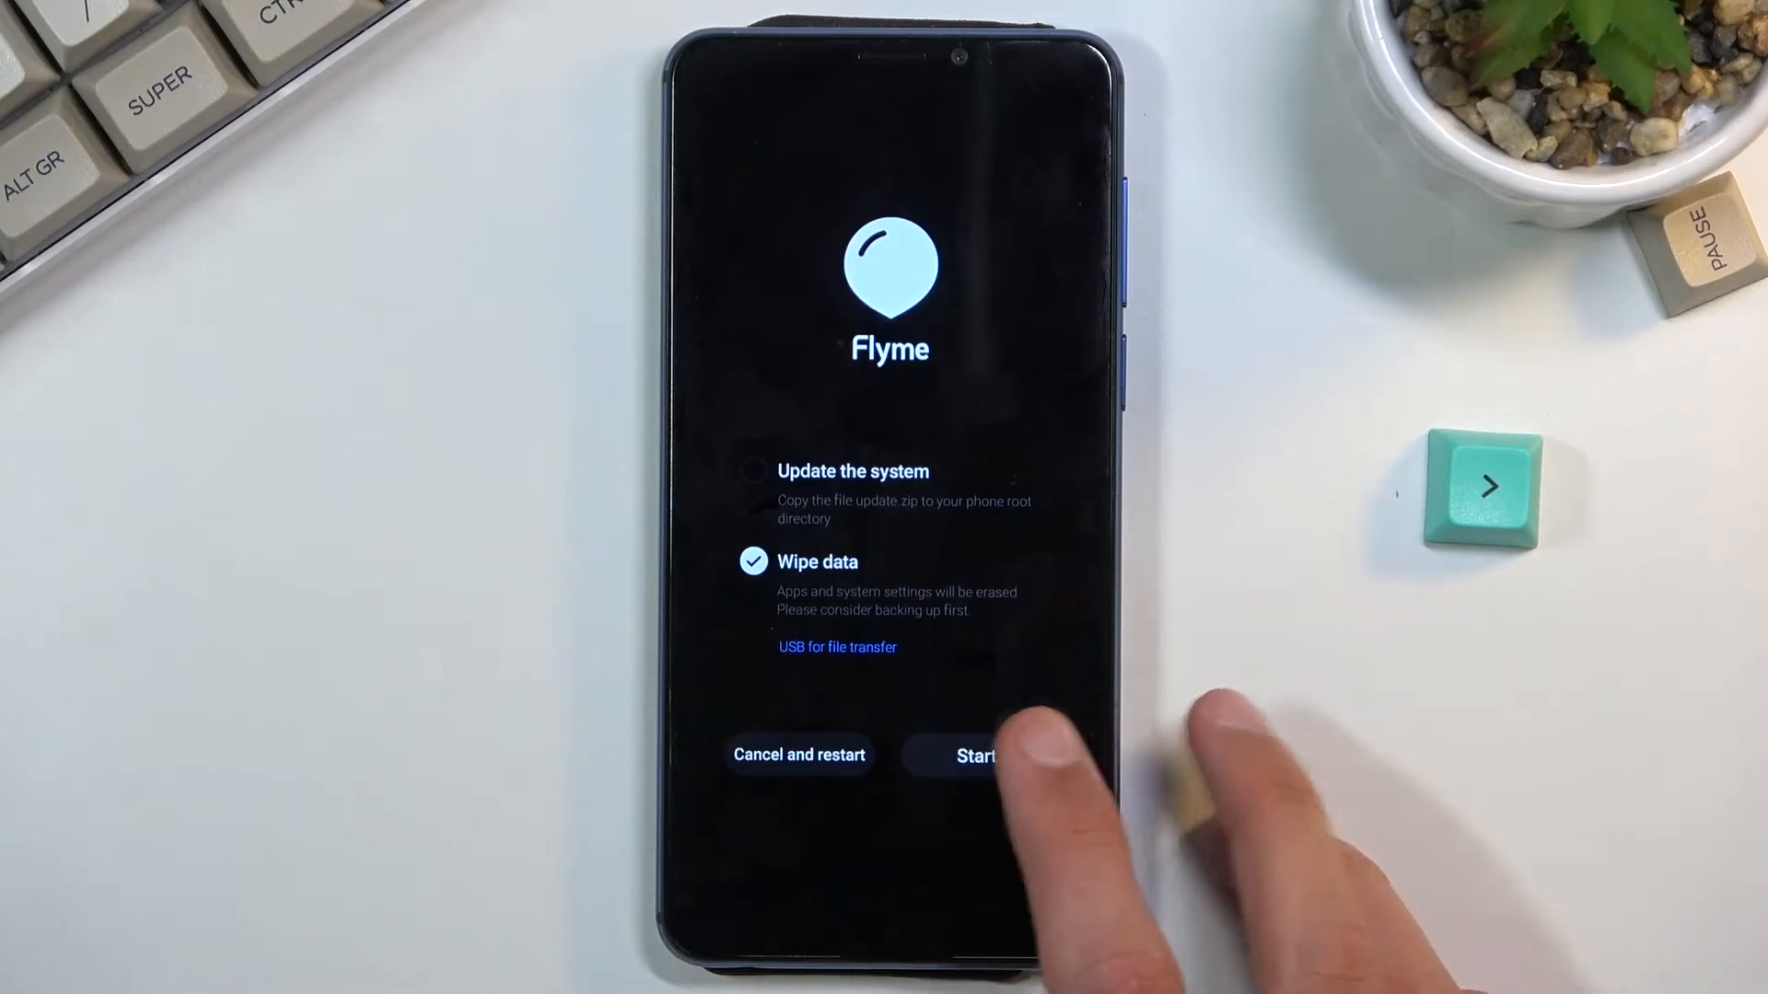
left_click(977, 755)
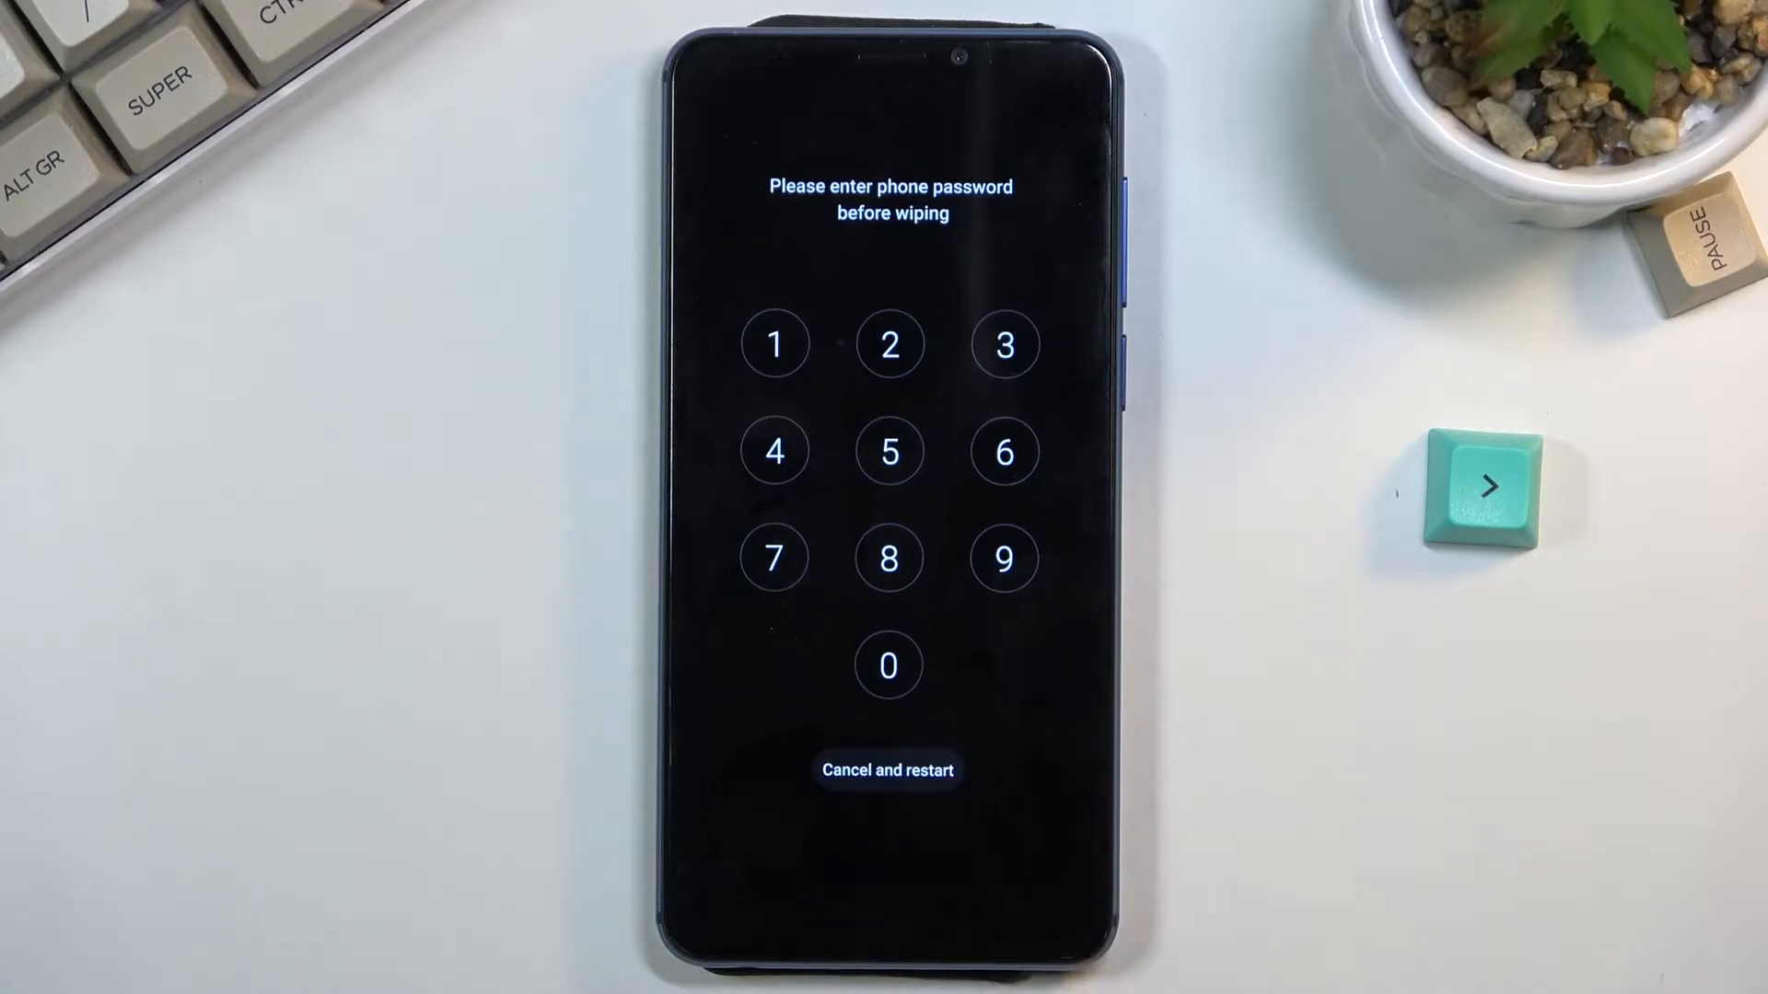
- Enter a digit of the phone PIN on the pre-wipe password keypad
left_click(887, 451)
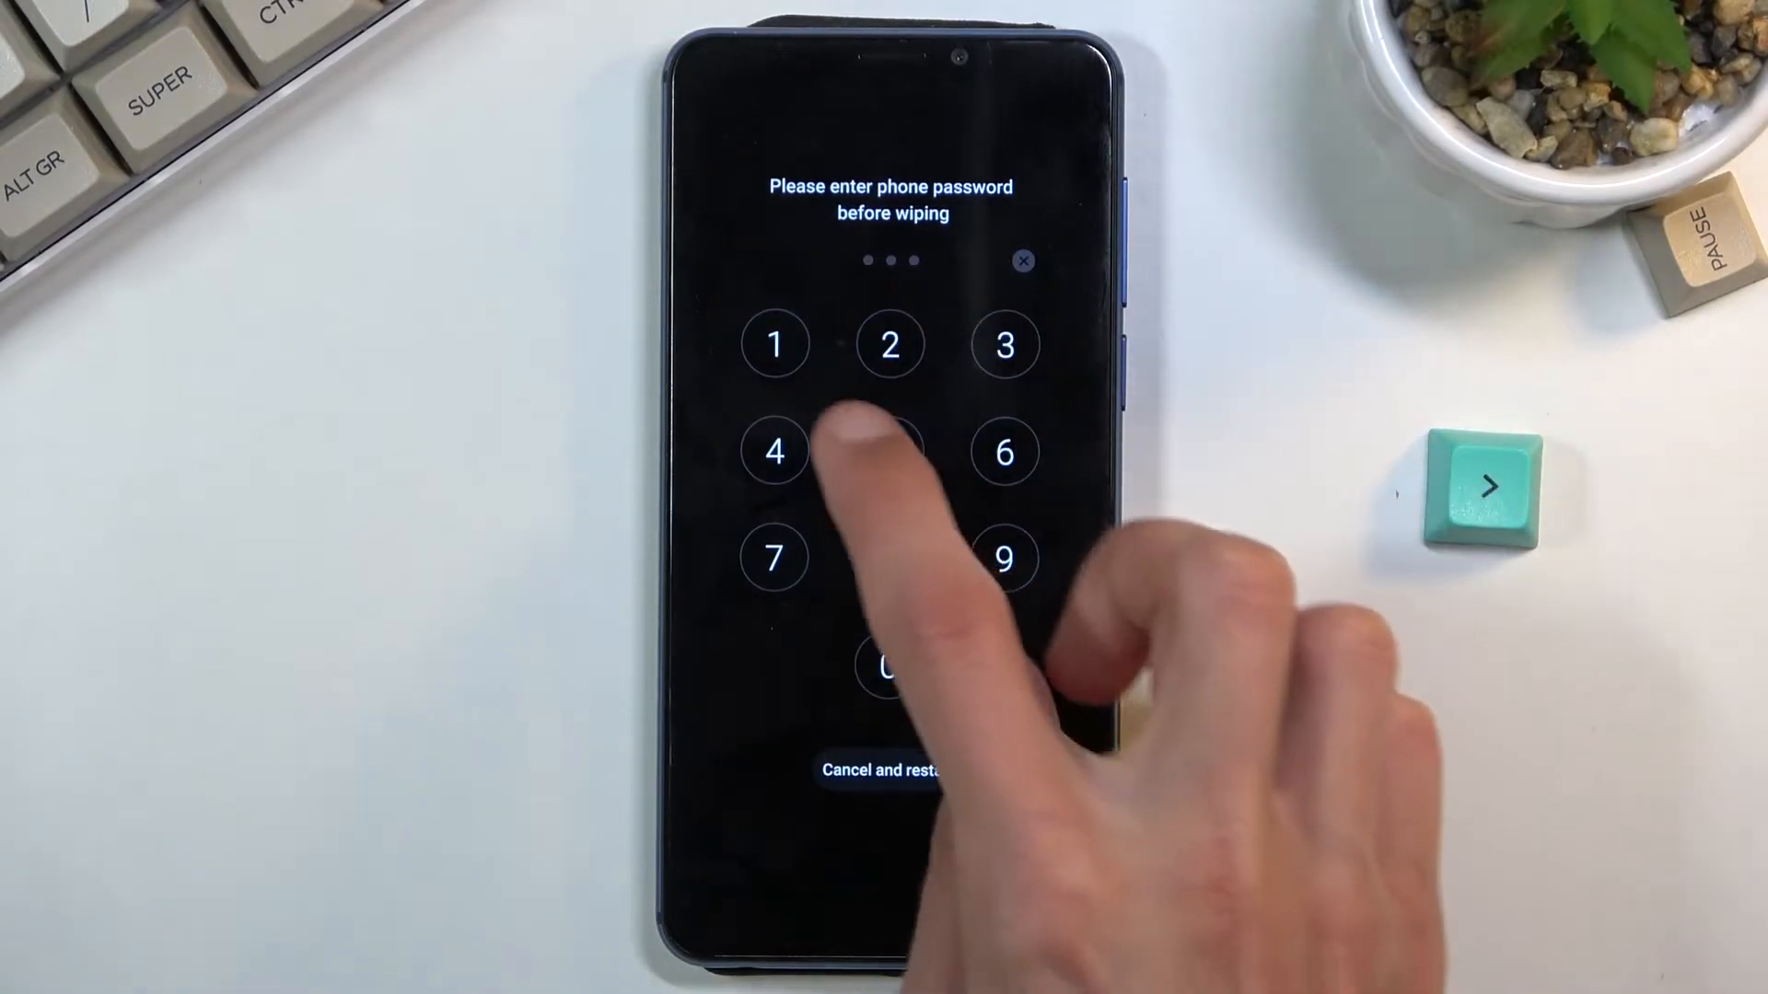